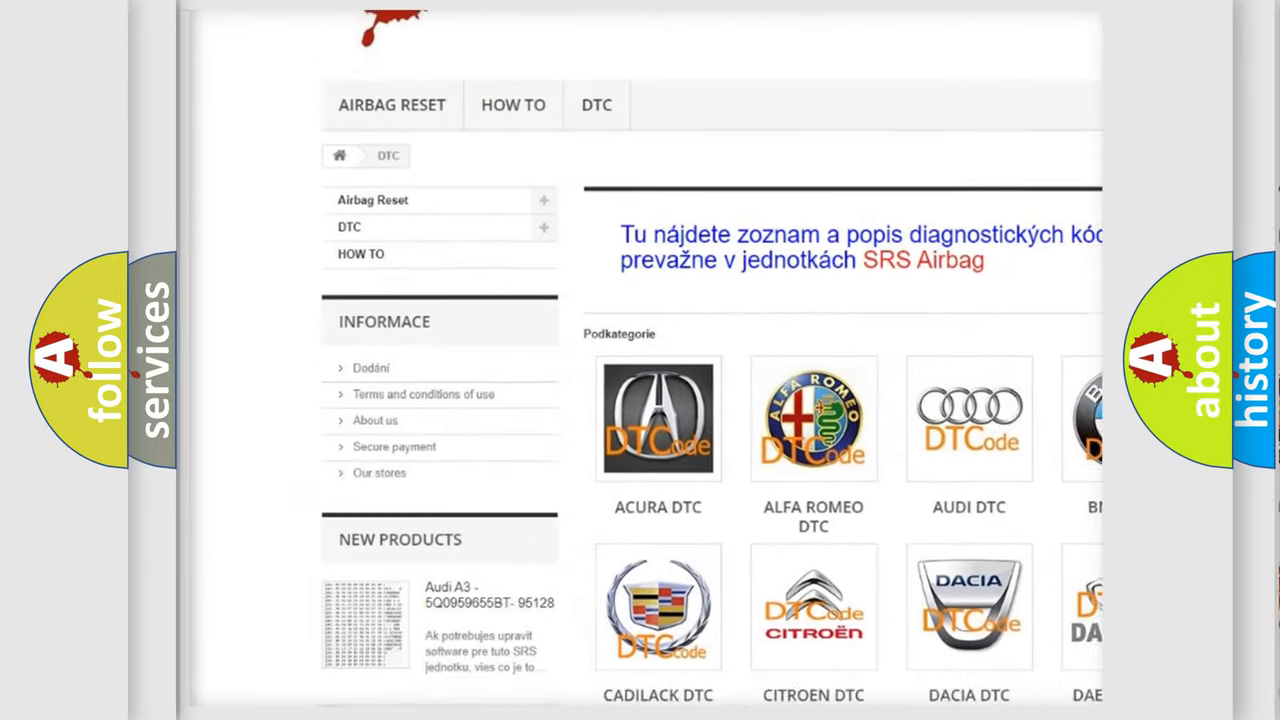
{"action": "scroll", "scroll_direction": "down", "scroll_amount": 3}
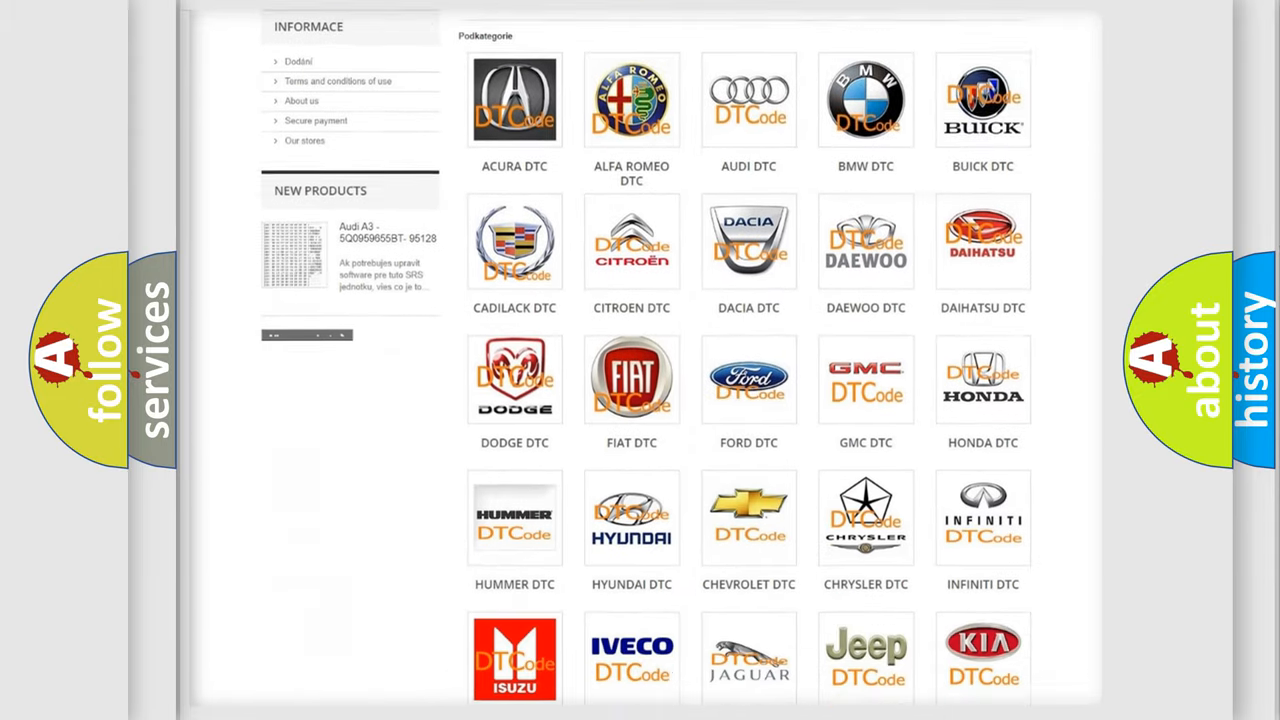
{"action": "scroll", "scroll_direction": "down", "scroll_amount": 3}
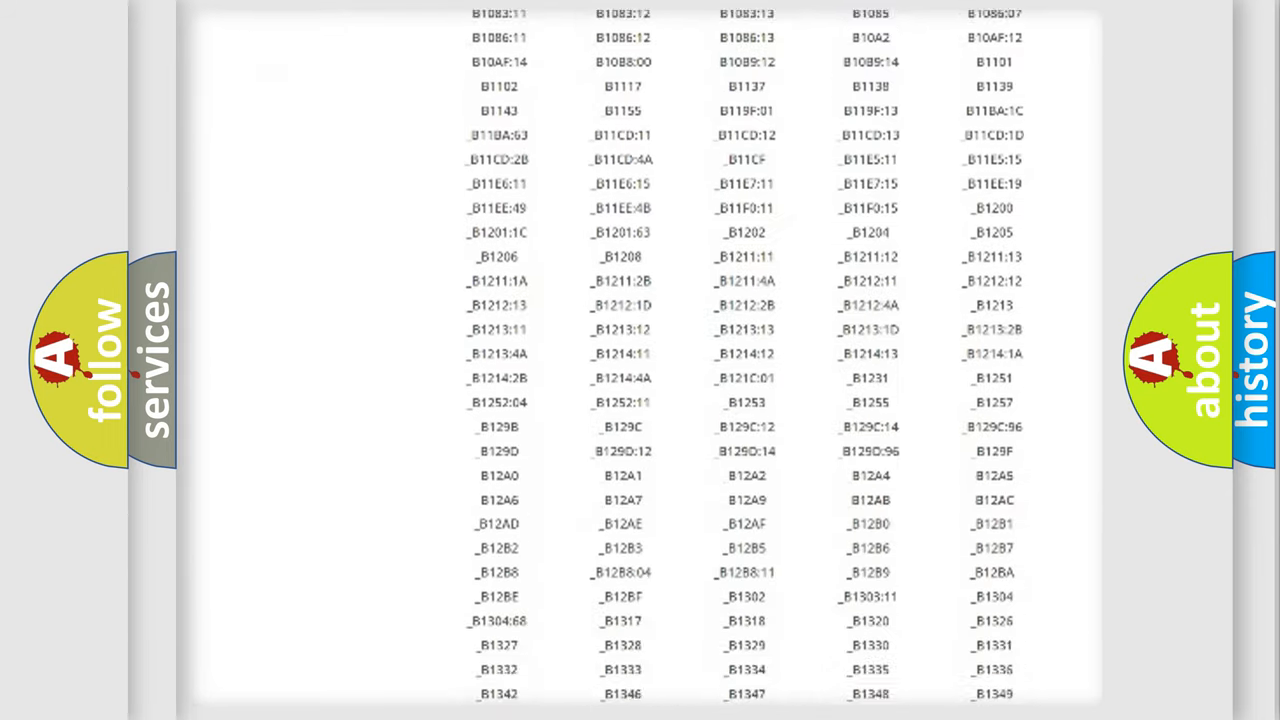
{"action": "scroll", "scroll_direction": "down", "scroll_amount": 3}
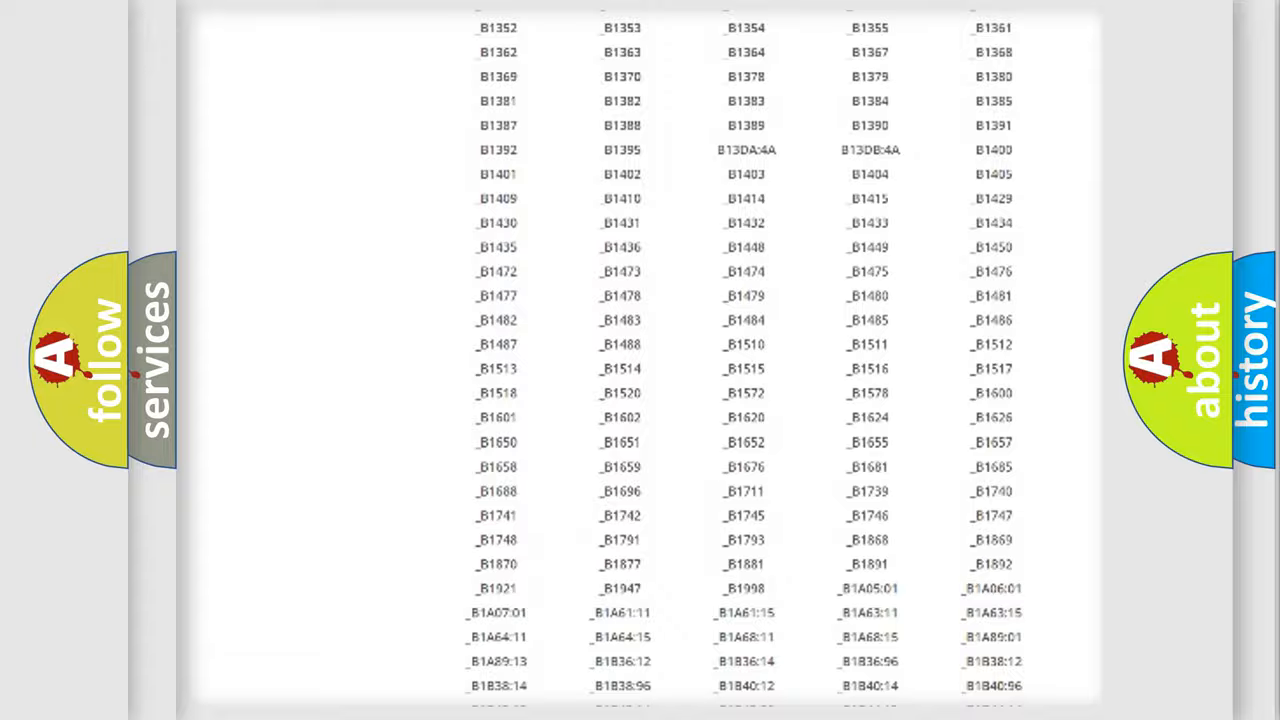